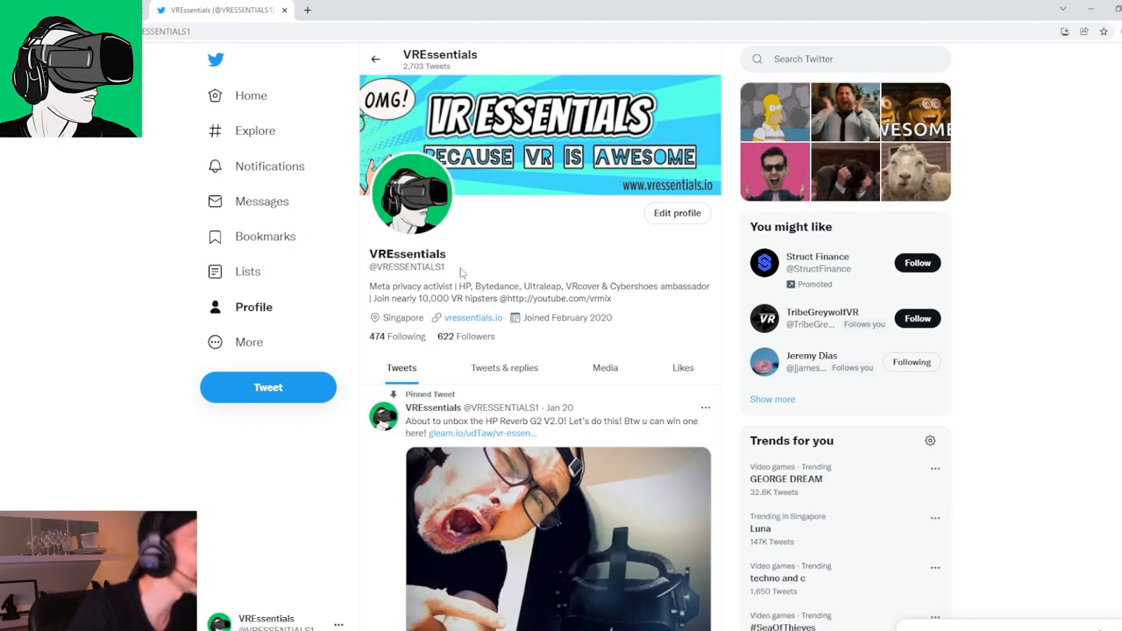
Step: Select the VREssentials account handle and look over the profile timeline
double_click(406, 267)
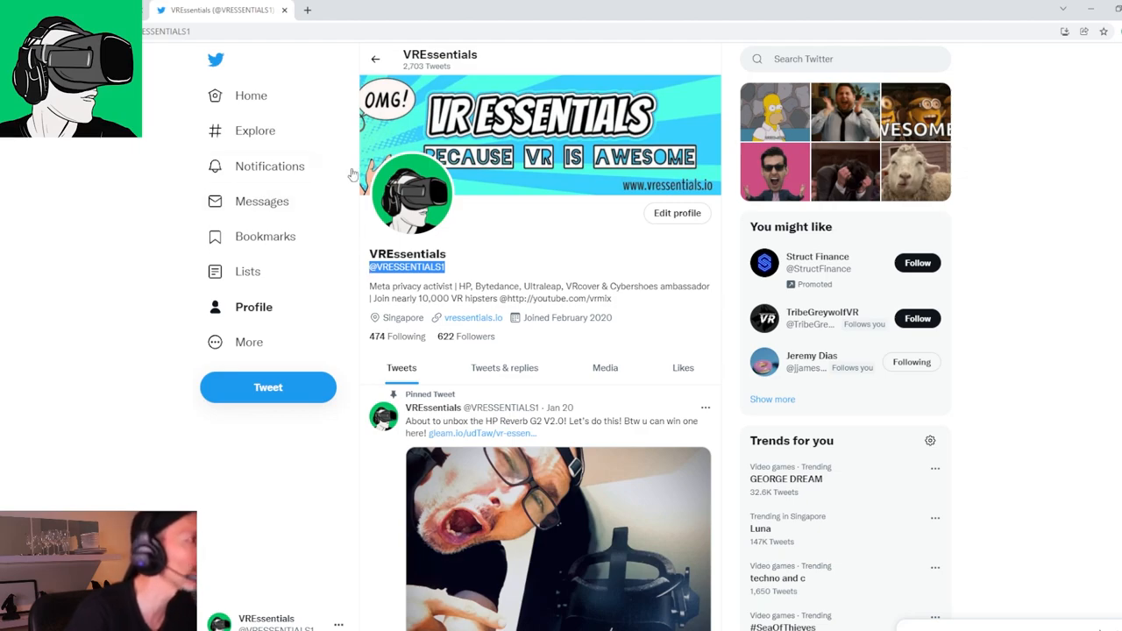
scroll(down, 3)
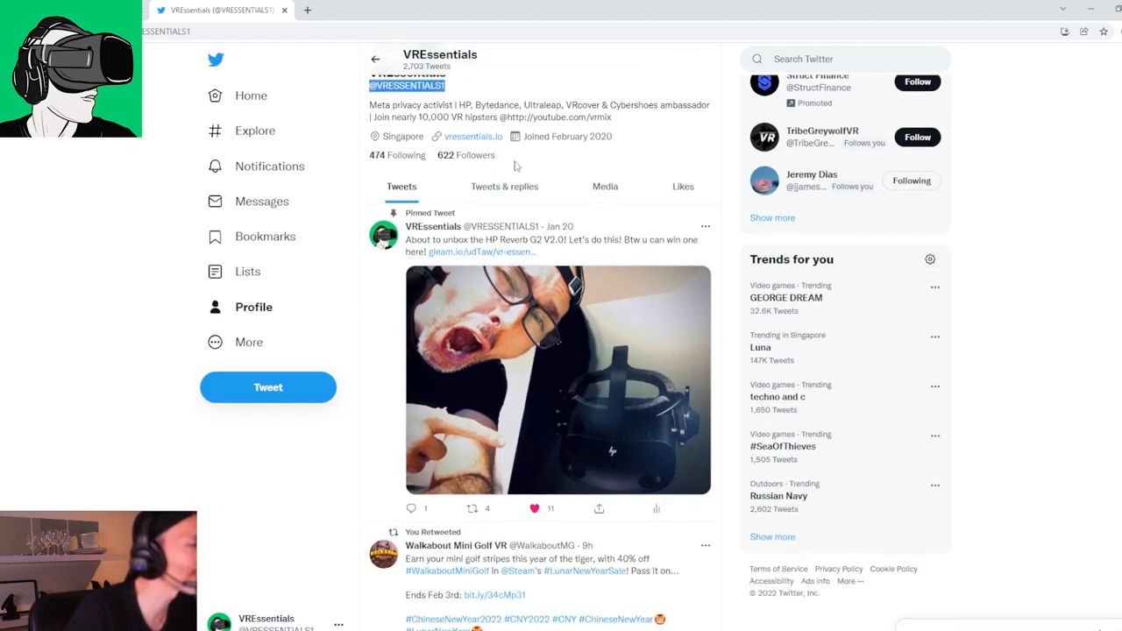
scroll(up, 3)
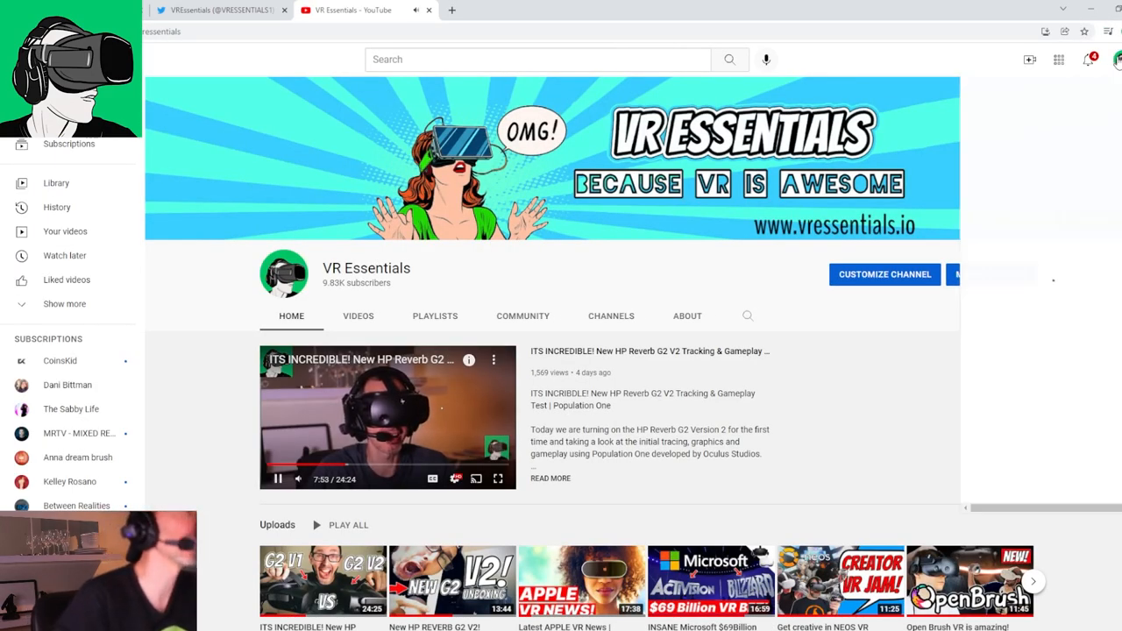
Step: Go to the channel dashboard and scroll past analytics to the Recent subscribers card
click(1117, 60)
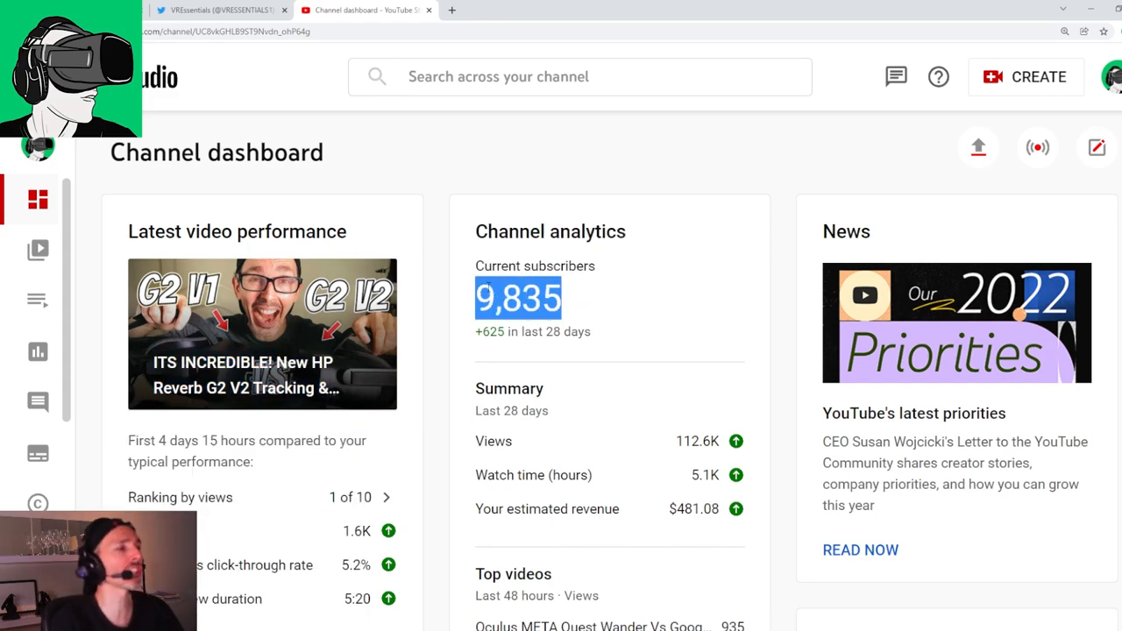
scroll(down, 3)
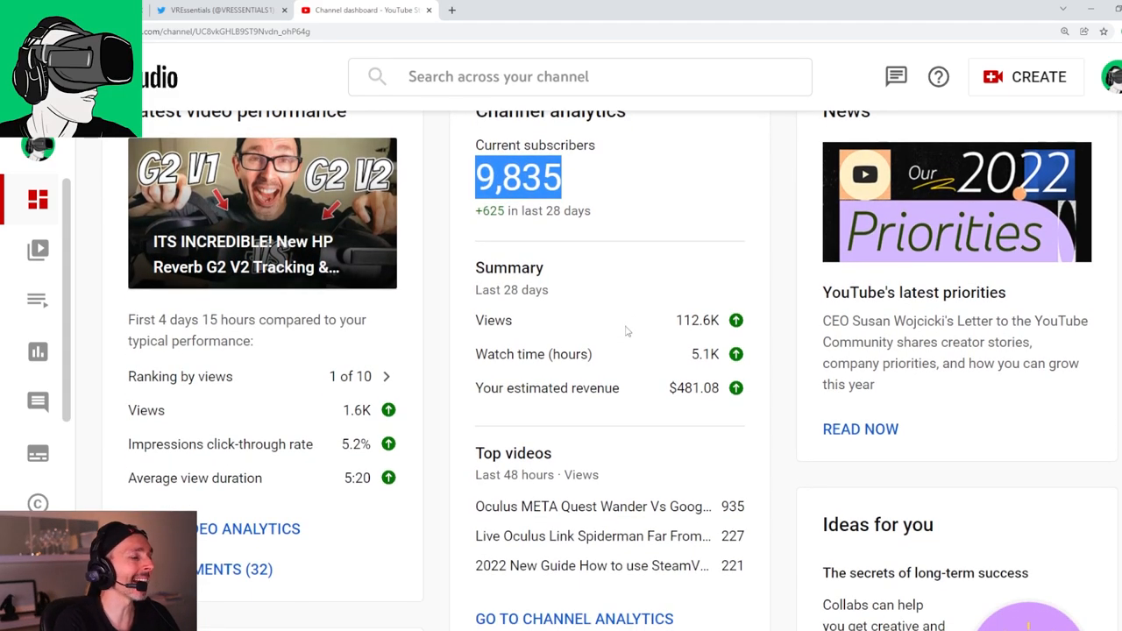
scroll(down, 3)
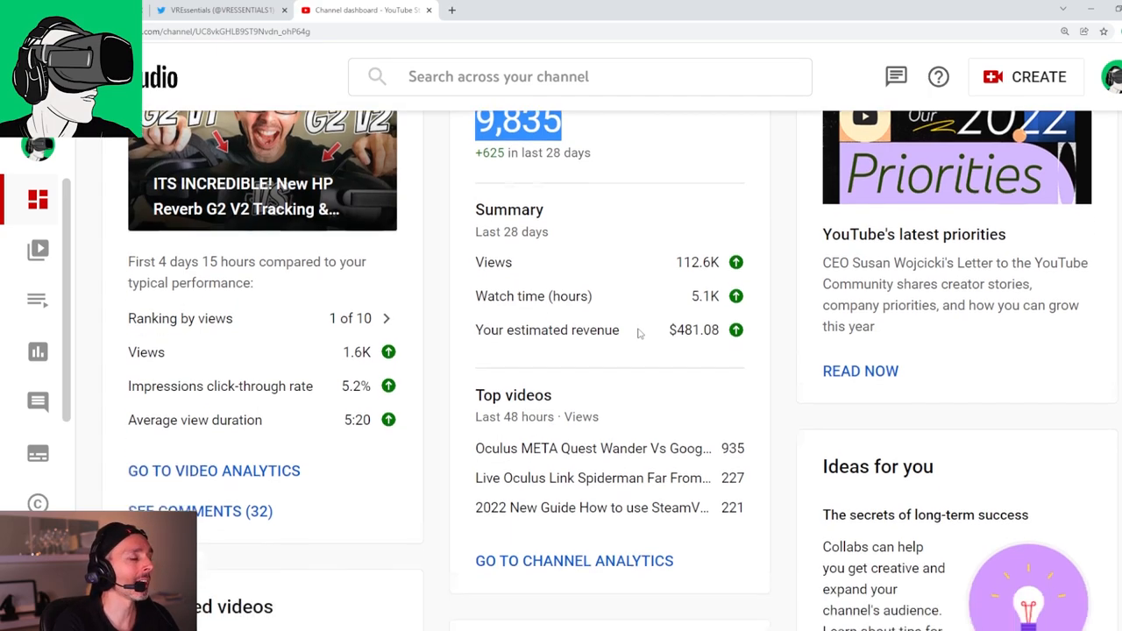
scroll(down, 3)
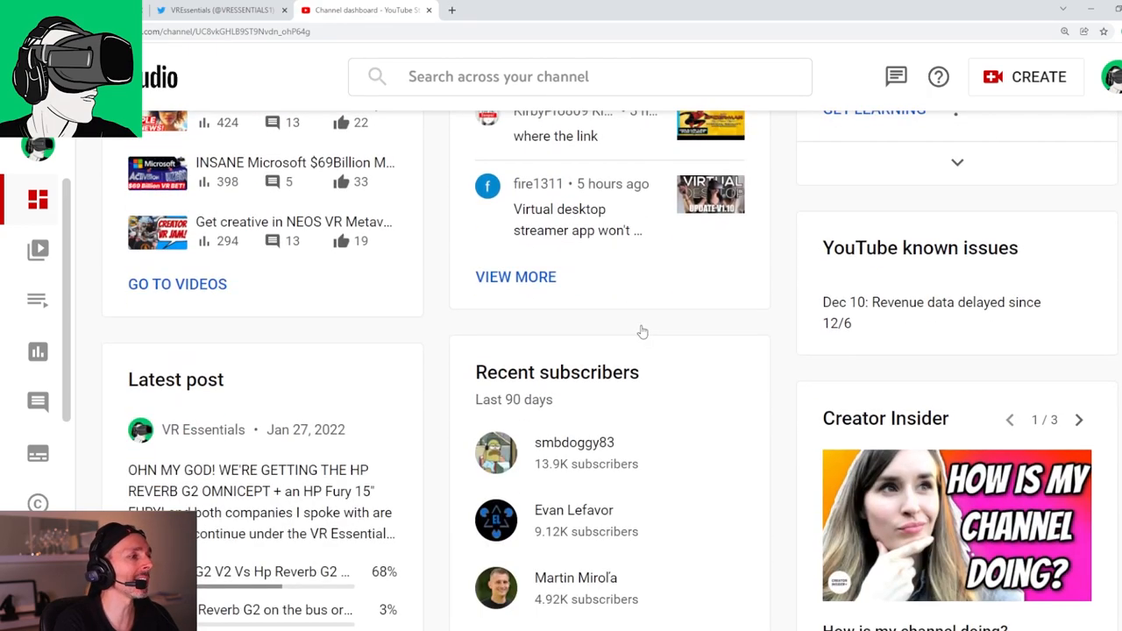
scroll(down, 3)
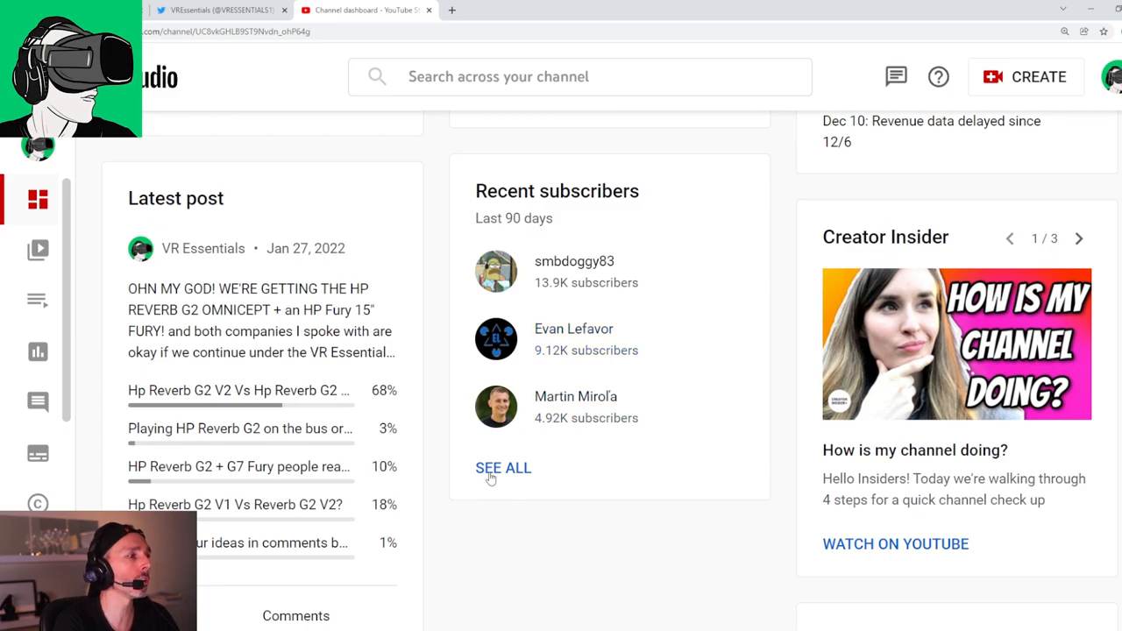
double_click(568, 191)
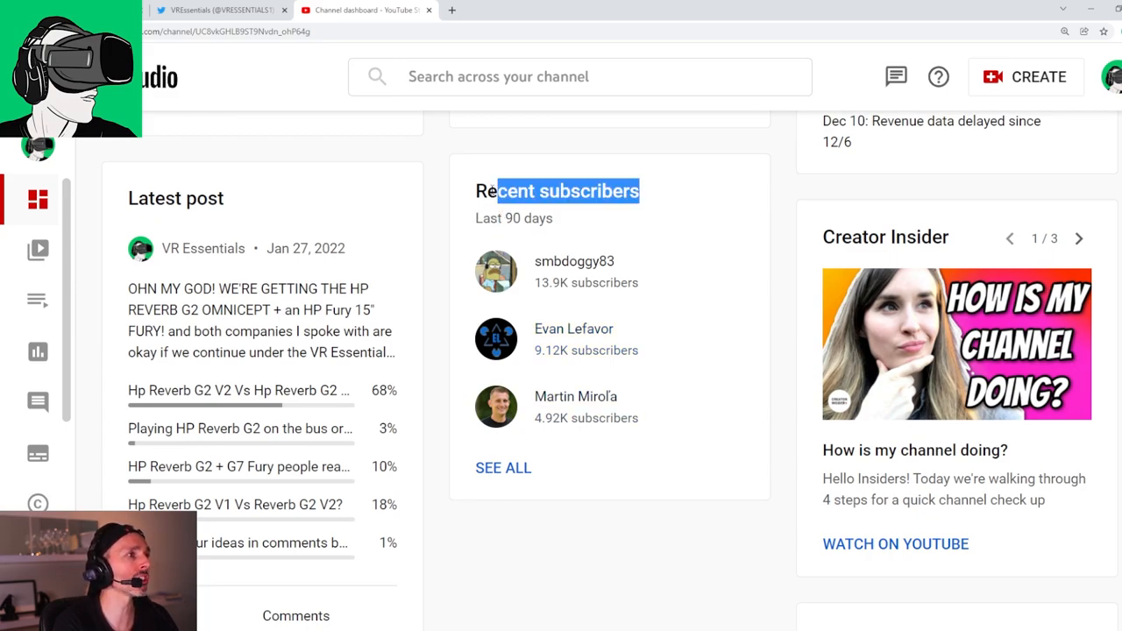
Step: Show all 90-day subscribers sorted by Date subscribed, newest first, and browse the list
click(503, 467)
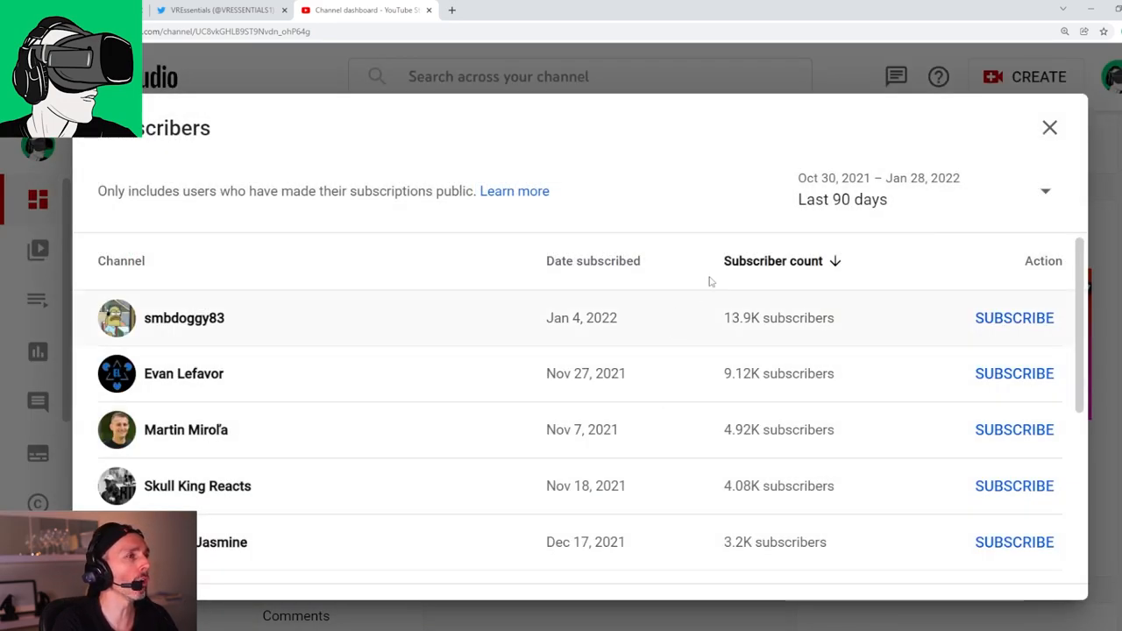
click(593, 260)
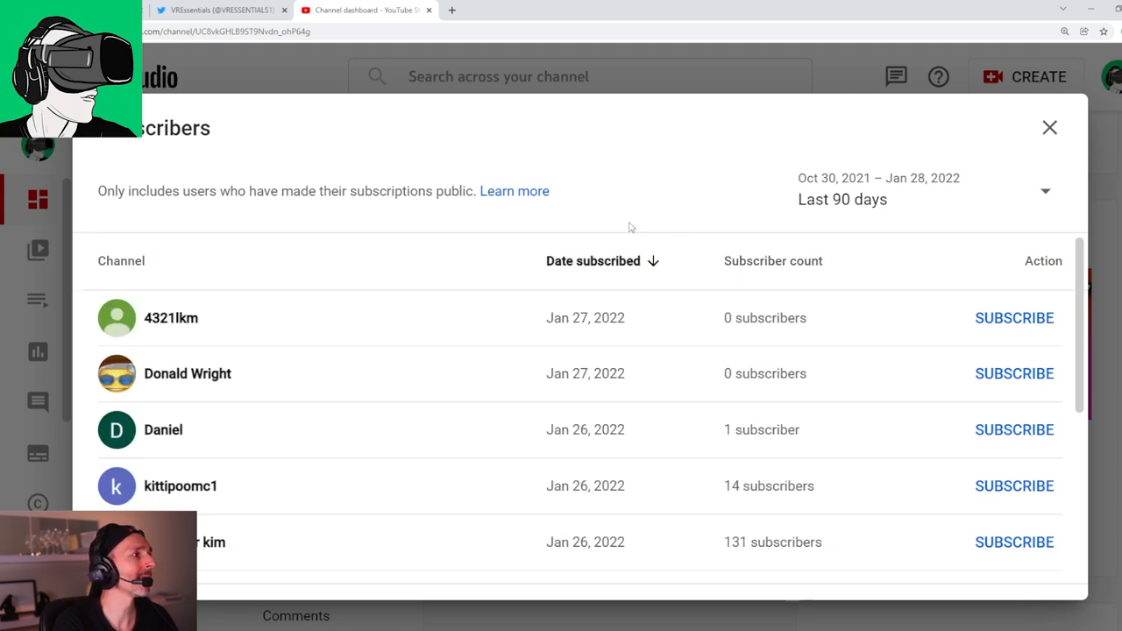
mouse_move(635, 218)
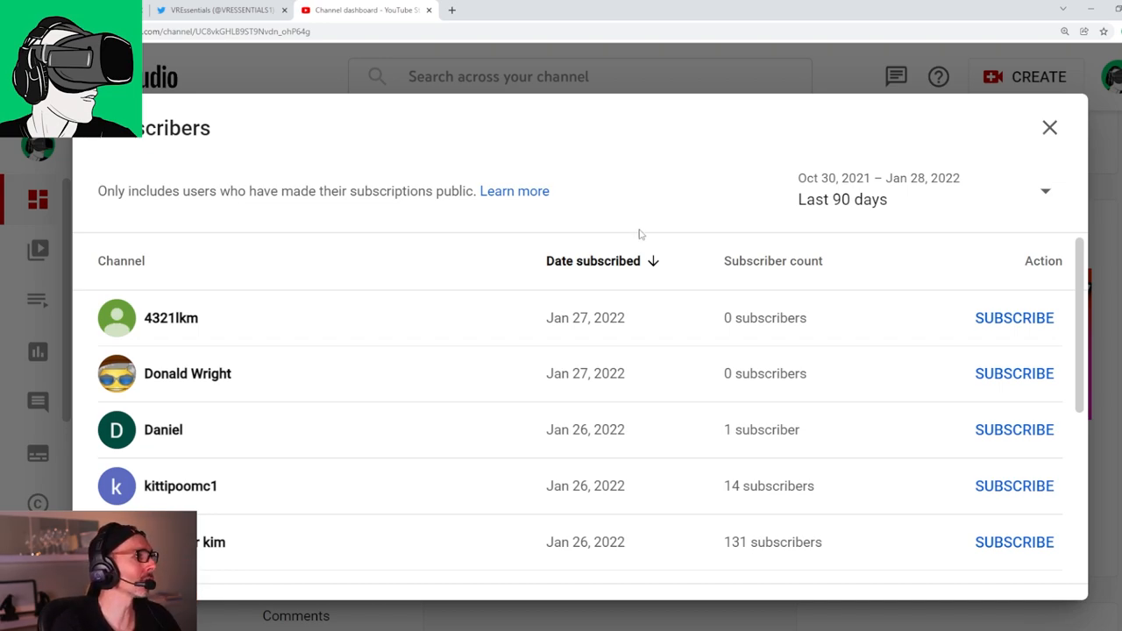
scroll(down, 3)
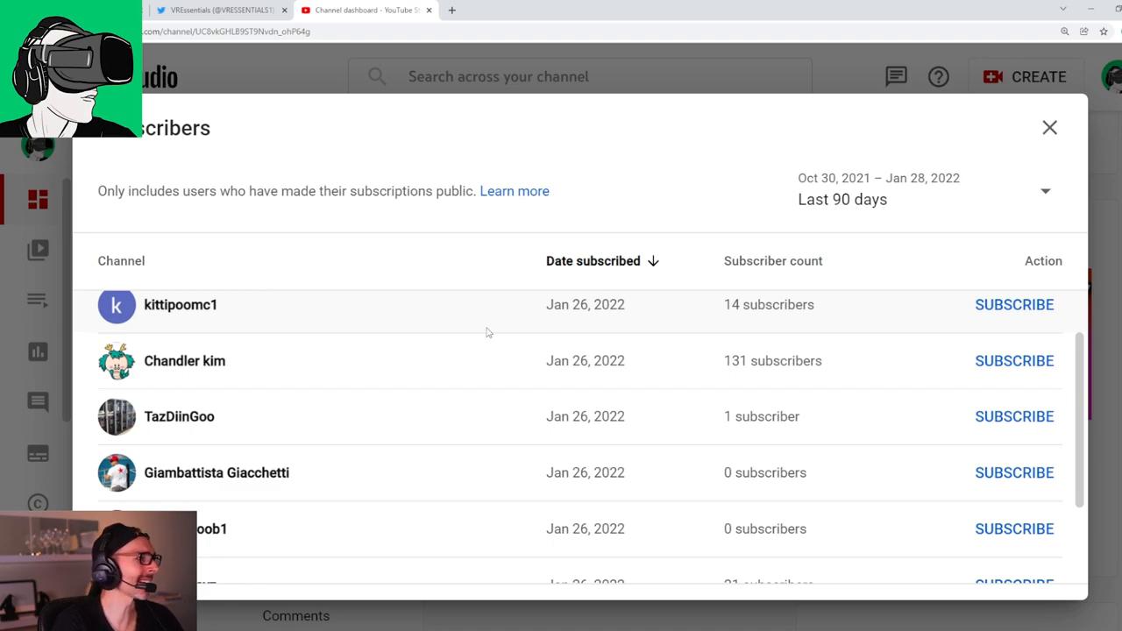
scroll(down, 3)
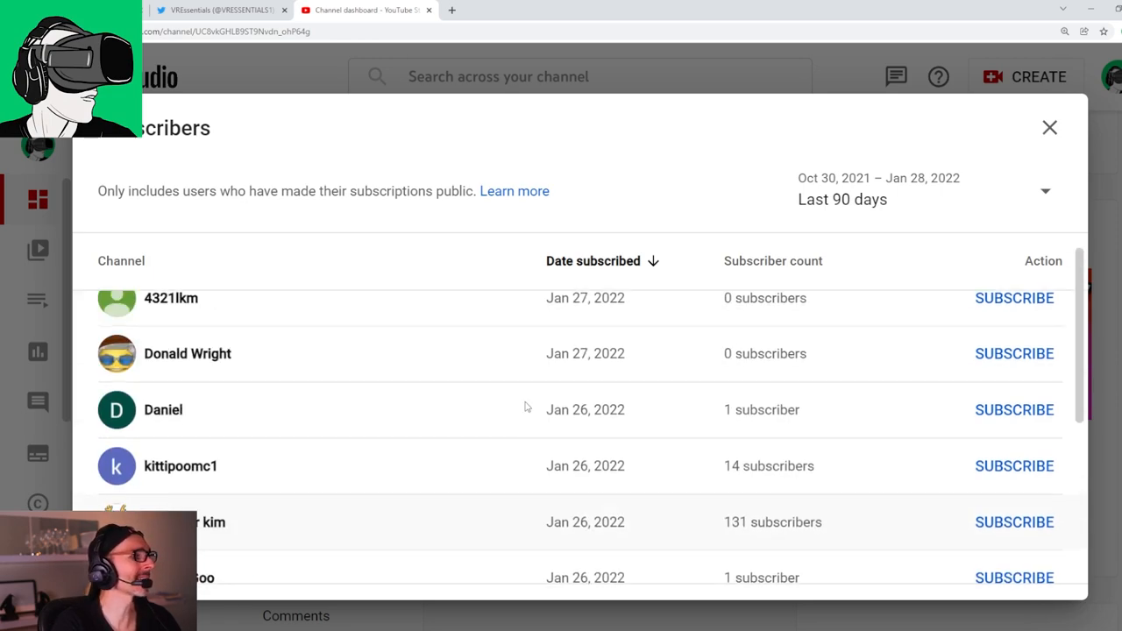
scroll(up, 3)
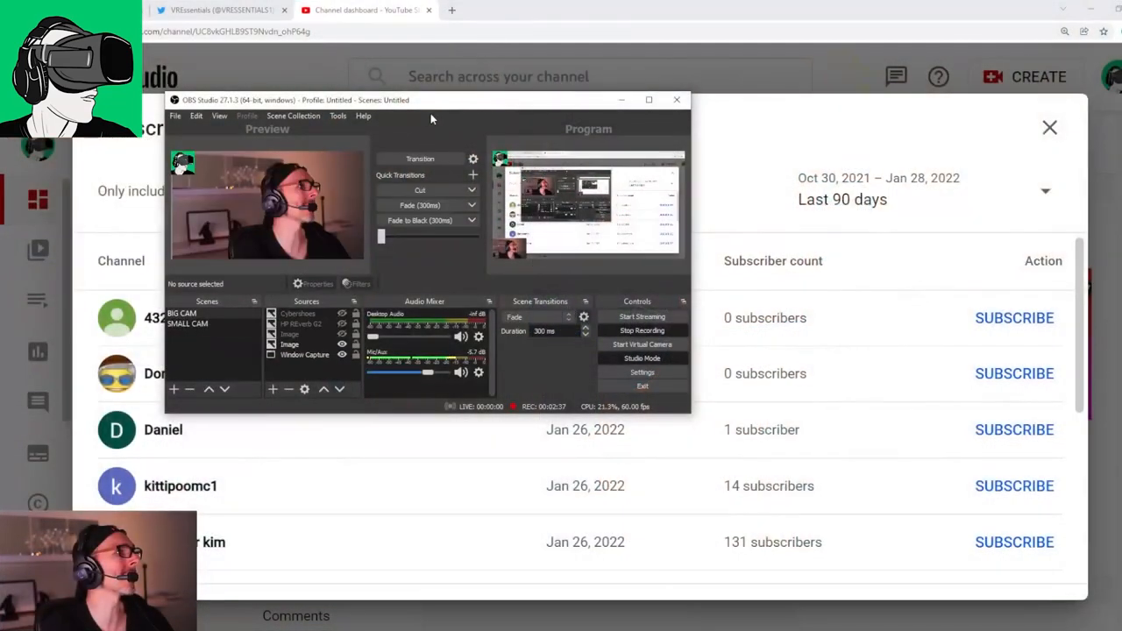
mouse_move(452, 10)
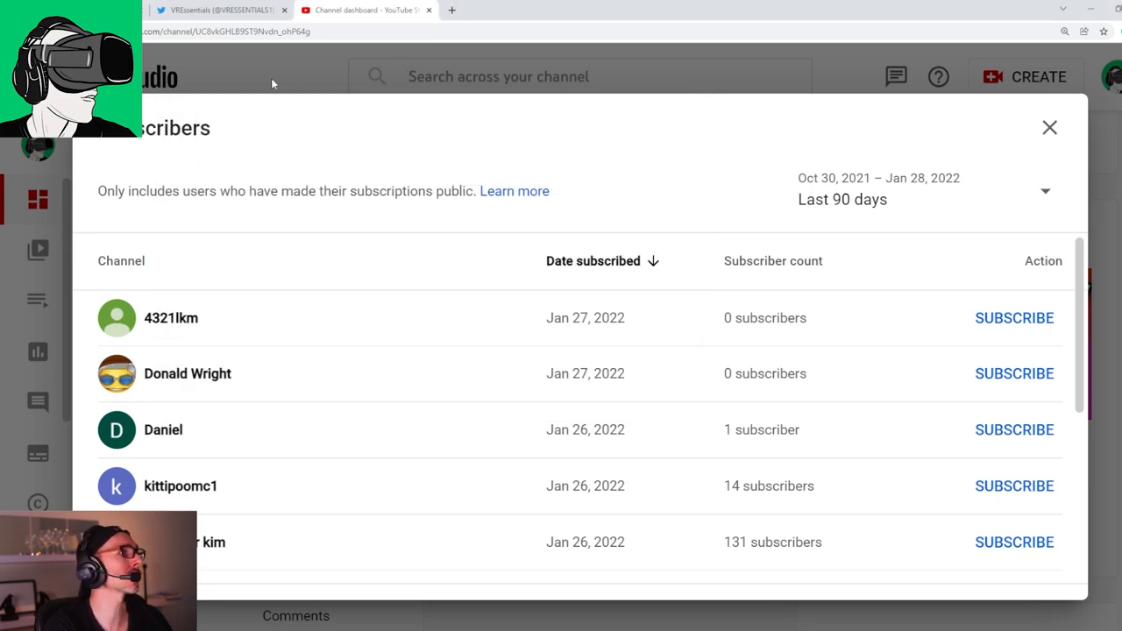
Step: Close the Subscribers dialog and browse the channel's Videos uploads grid
click(1049, 128)
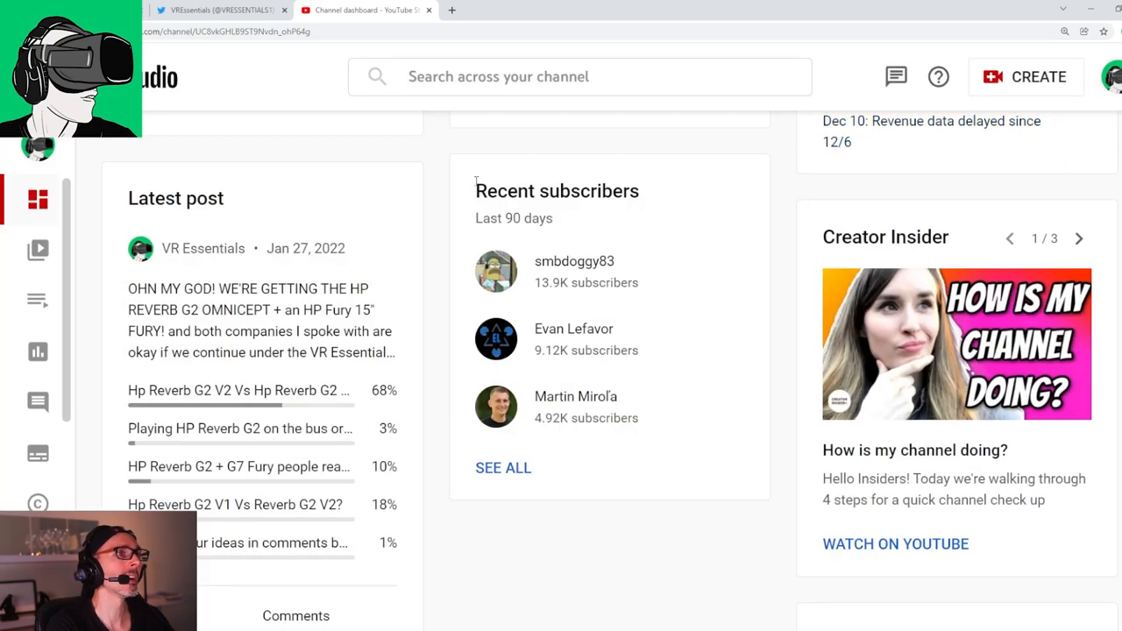
mouse_move(38, 147)
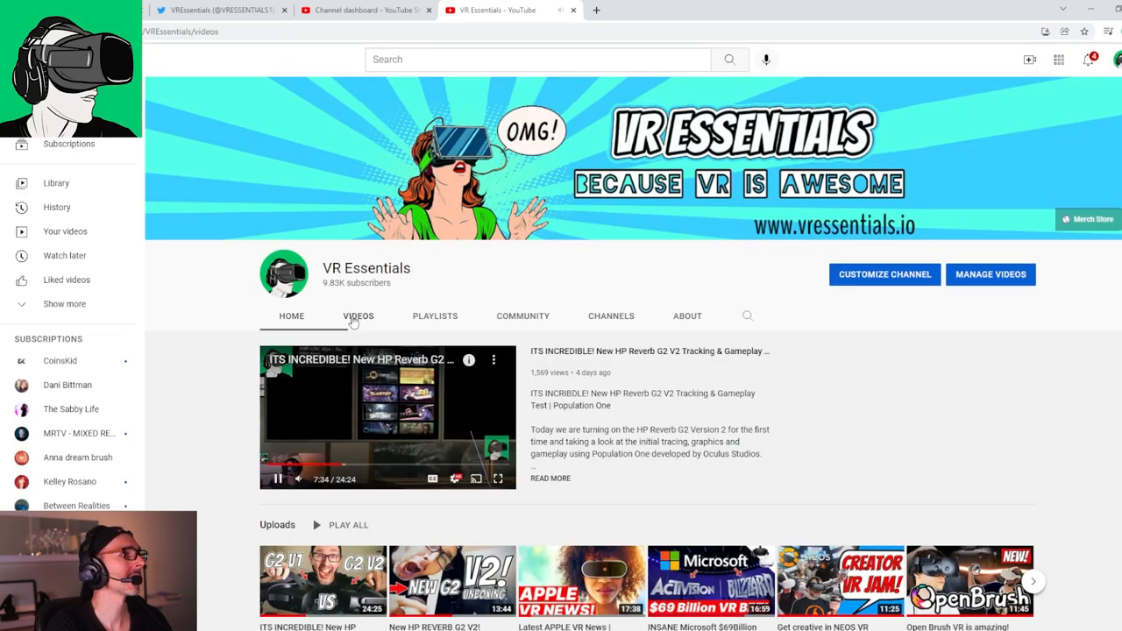
scroll(down, 3)
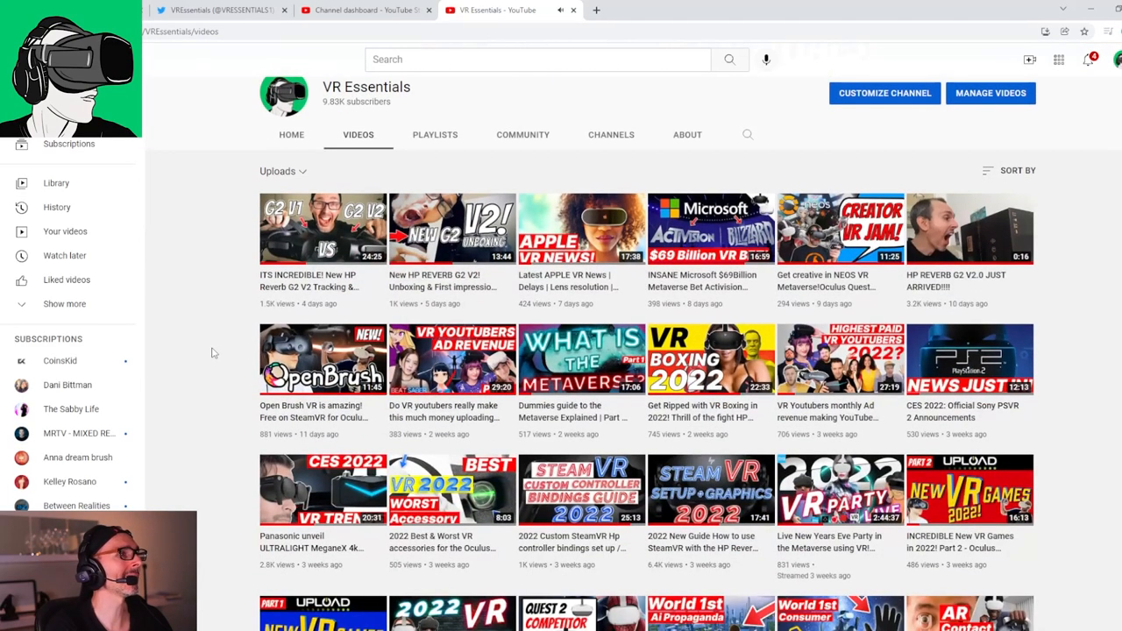
mouse_move(451, 228)
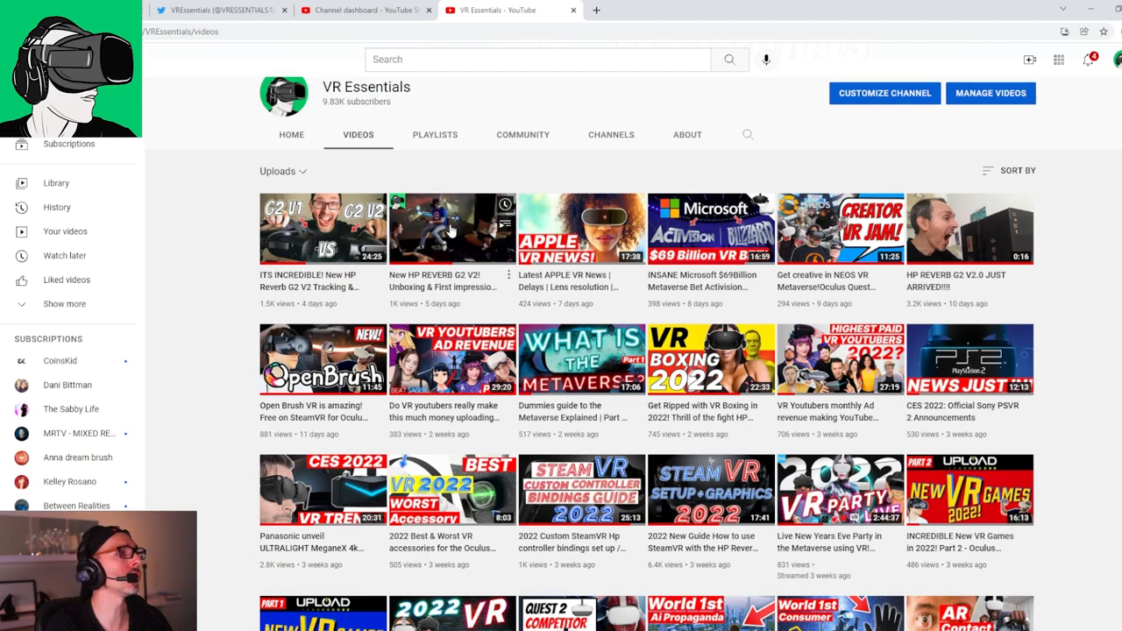
Step: Play the 'New HP REVERB G2 V2! Unboxing' video and read down through its viewer comments
click(452, 229)
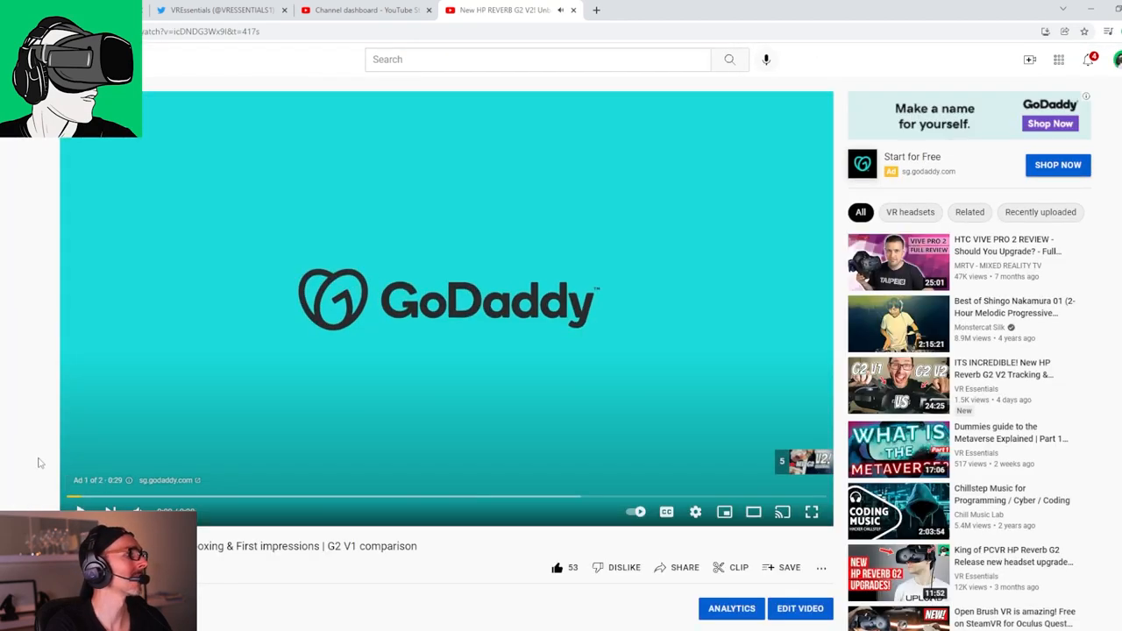
scroll(down, 3)
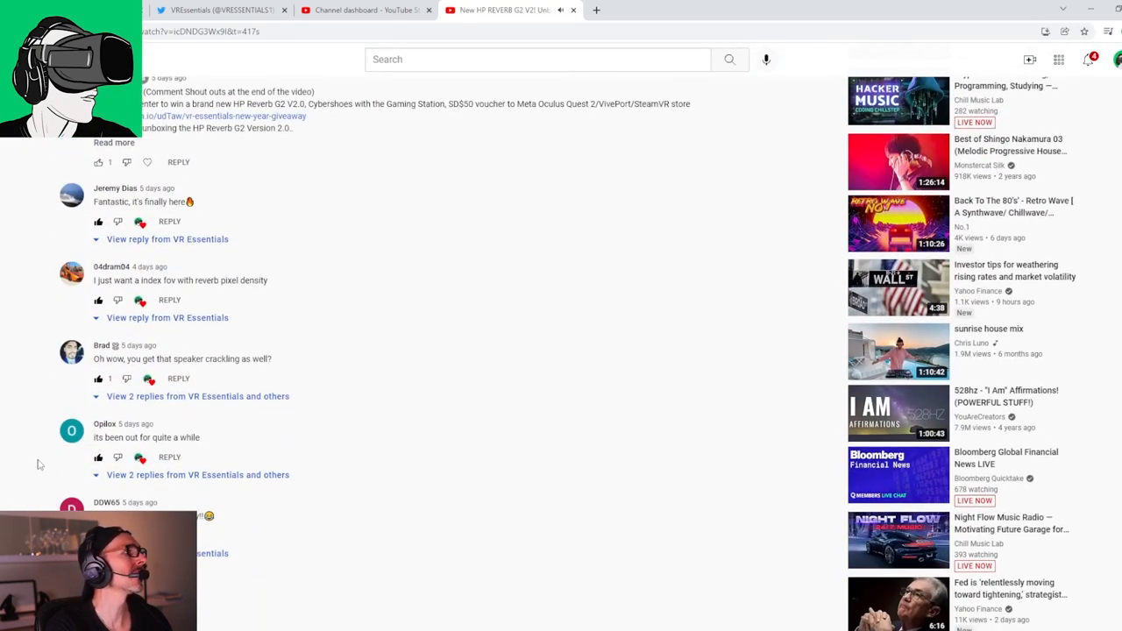
mouse_move(316, 338)
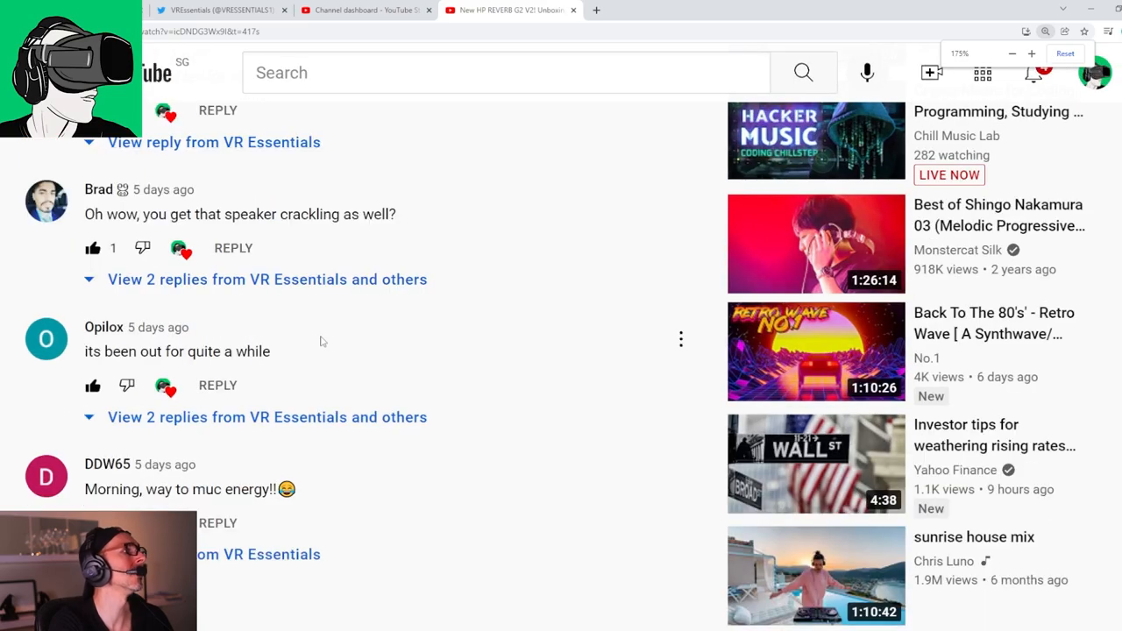
scroll(up, 3)
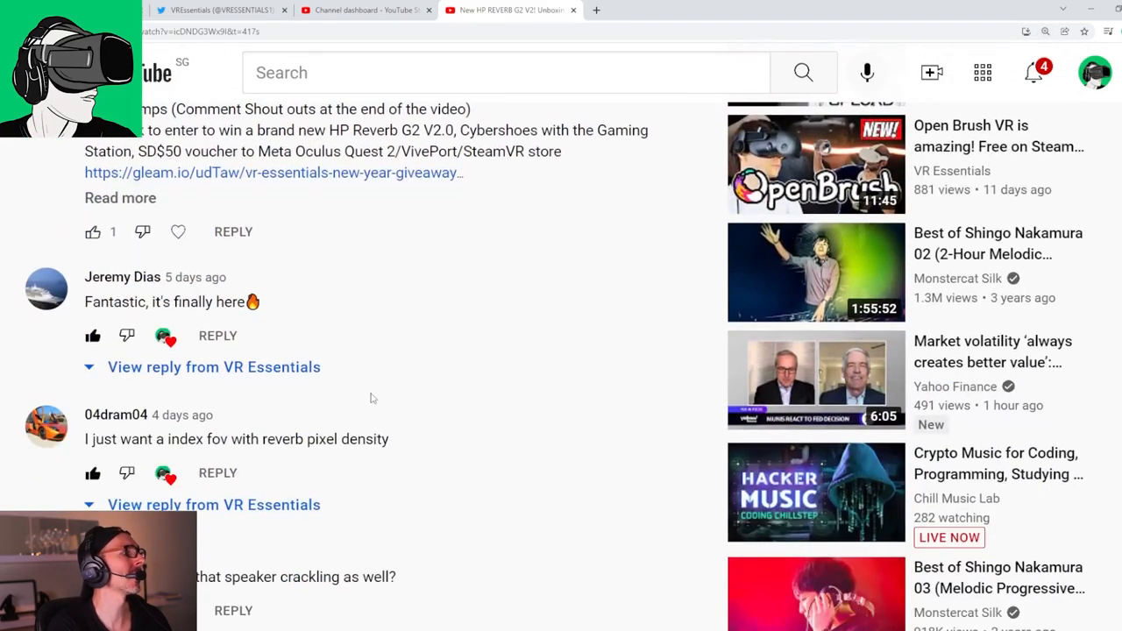
scroll(down, 3)
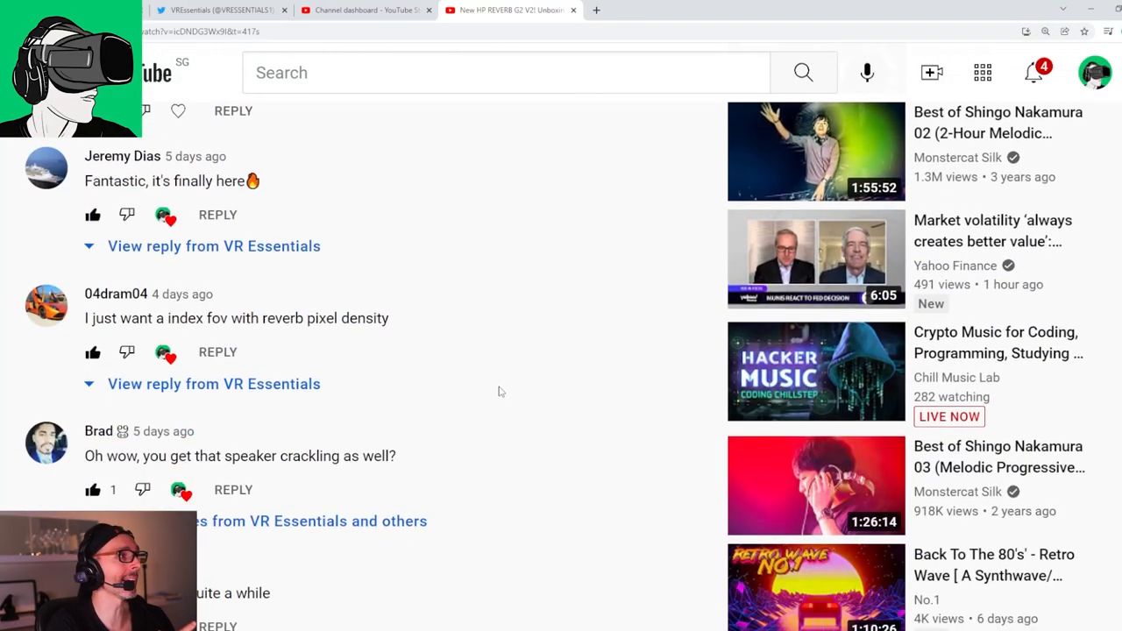
scroll(down, 3)
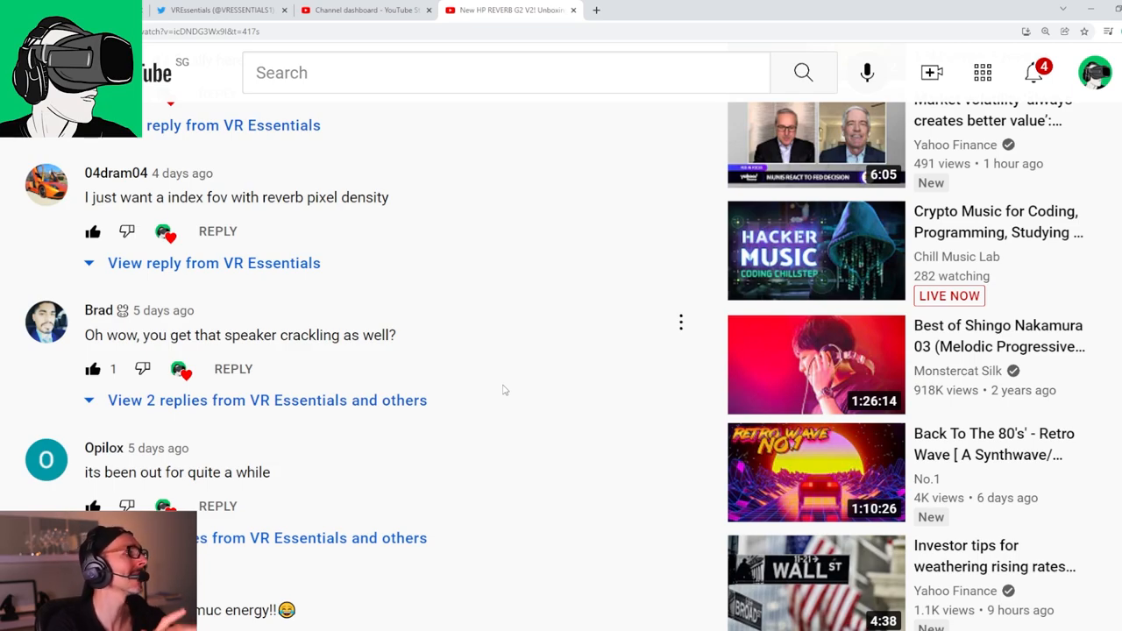
scroll(down, 3)
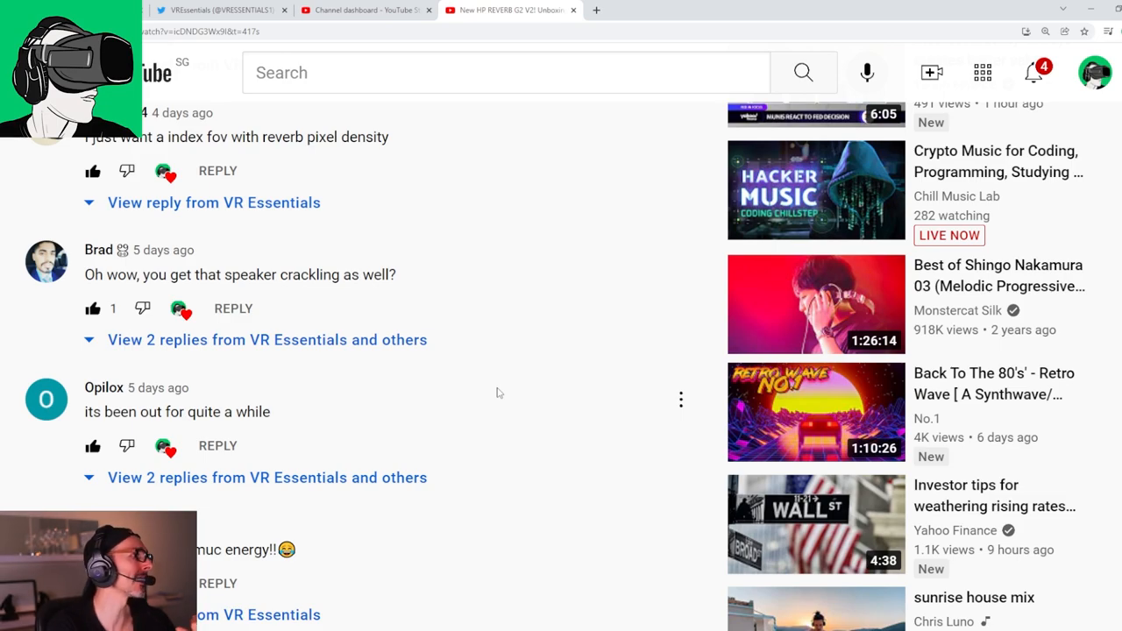
scroll(down, 3)
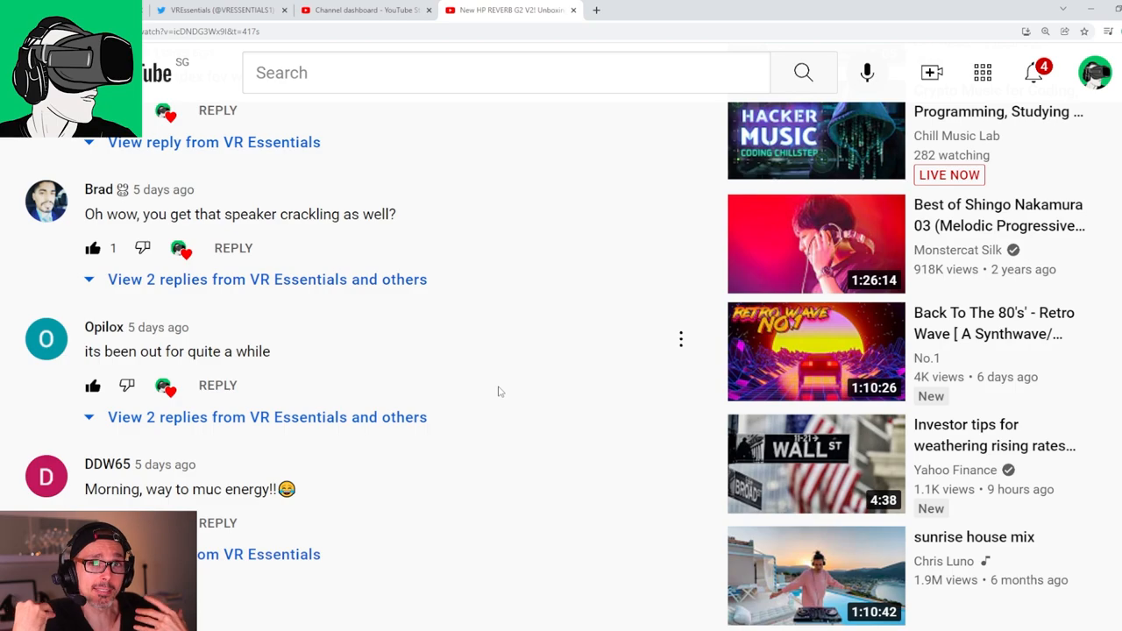
scroll(down, 3)
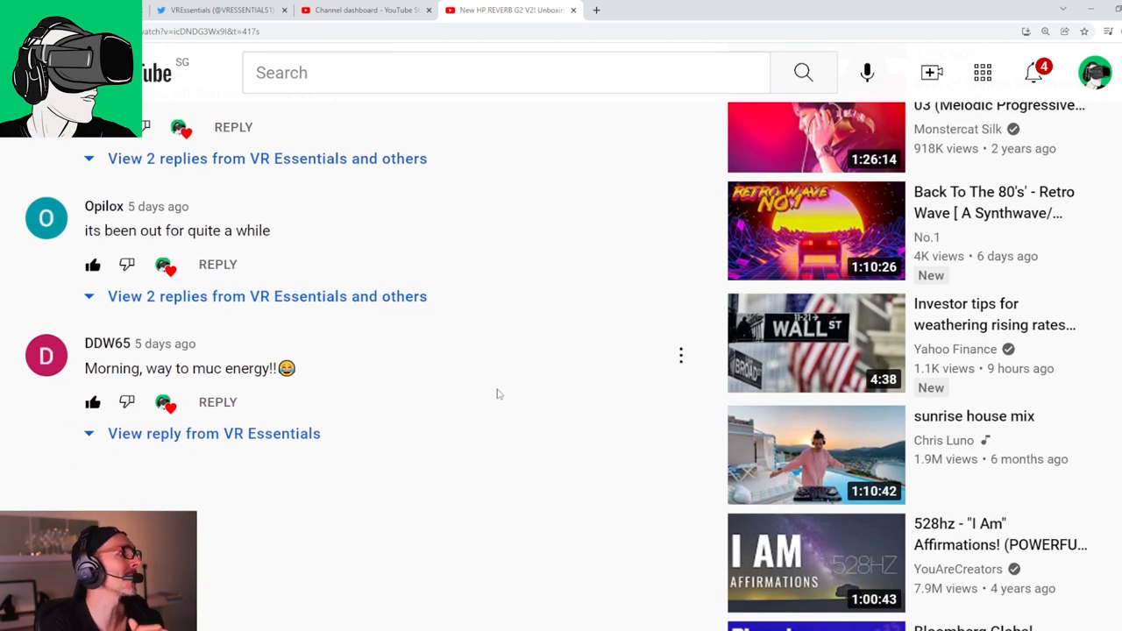